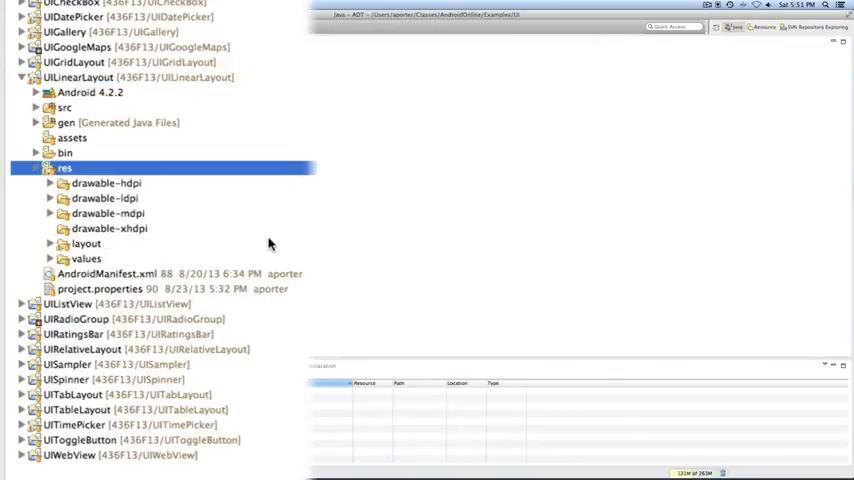
Open UILinearLayout's res/layout/main.xml to show the nested horizontal LinearLayout of TextViews
click(49, 243)
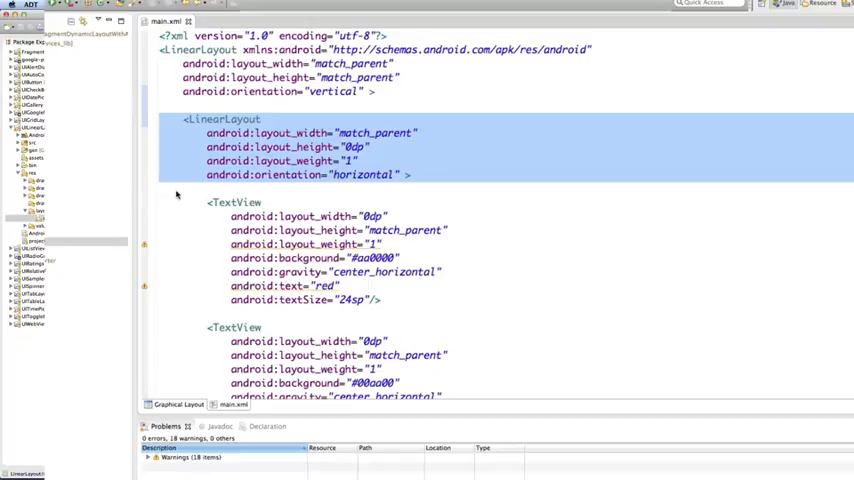
scroll(down, 3)
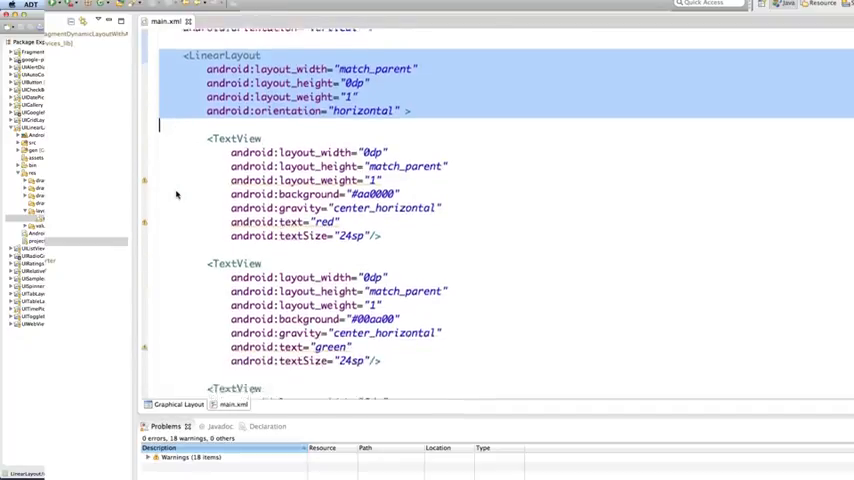
scroll(down, 3)
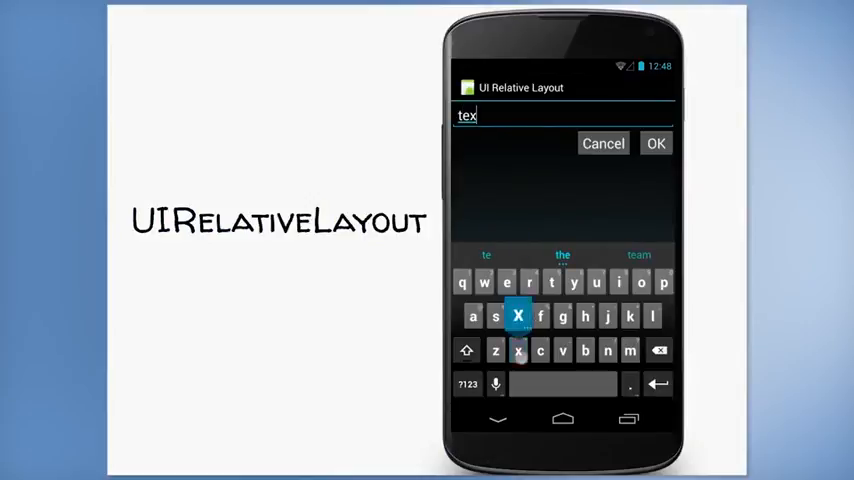
Type 't' into the UI Relative Layout app's text entry field
text(t)
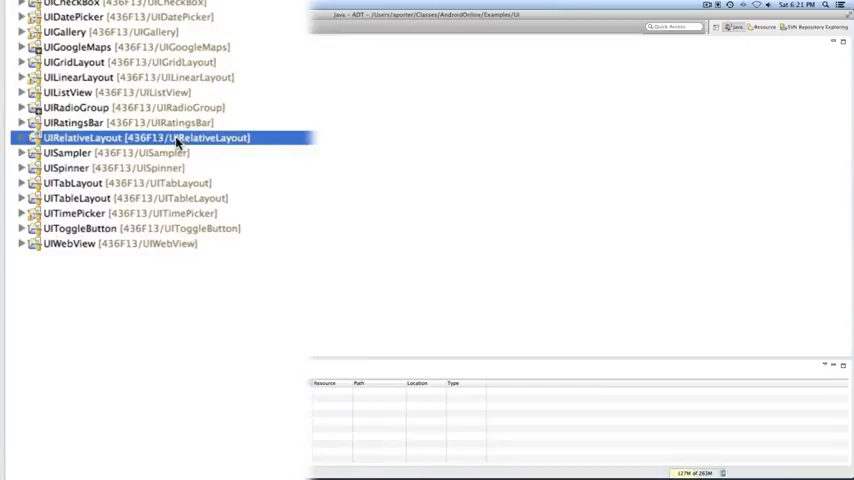
Open UIRelativeLayout's res/layout/main.xml and scroll to the EditText and OK button definitions
click(12, 137)
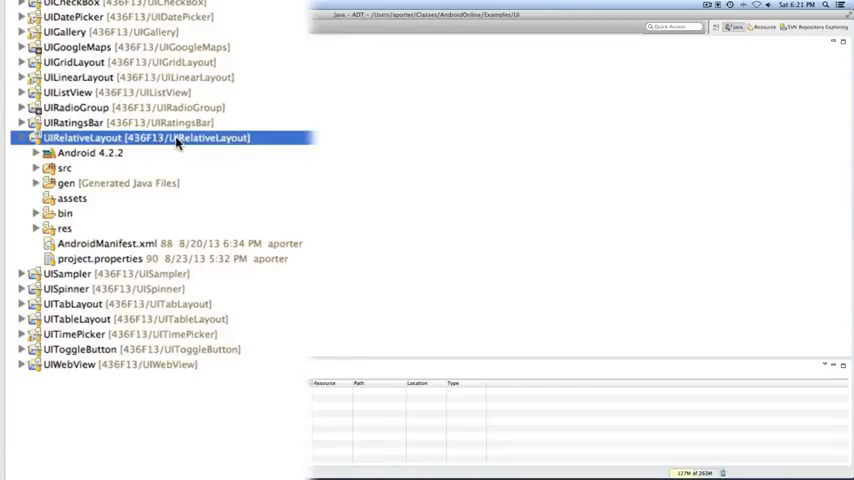
click(34, 228)
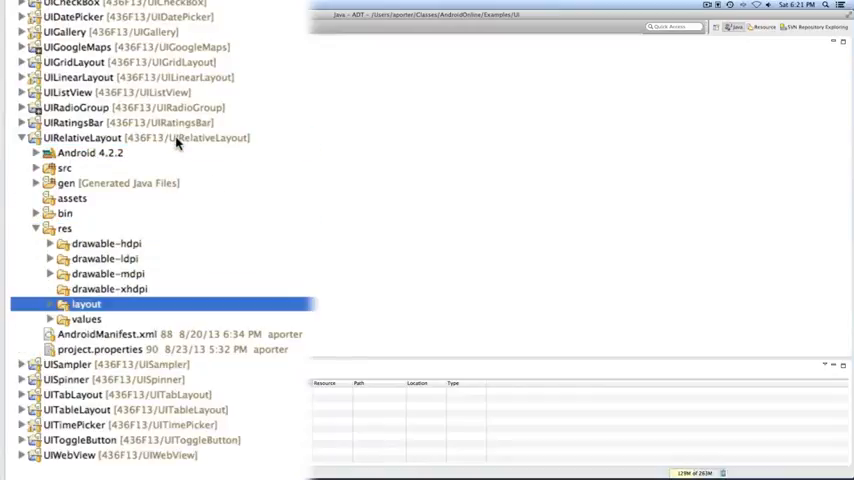
double_click(74, 304)
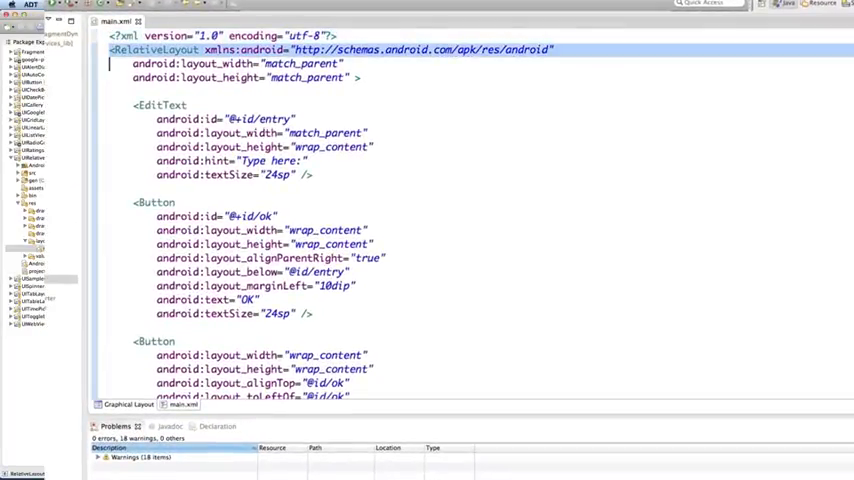
mouse_move(78, 122)
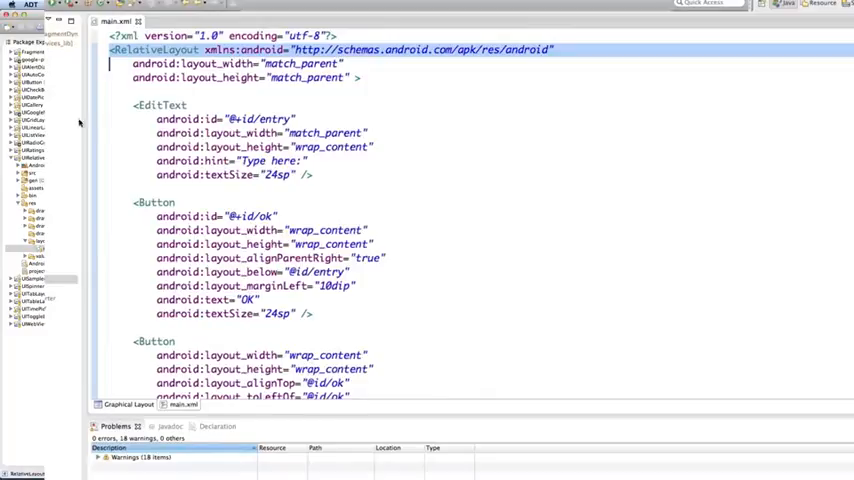
click(158, 105)
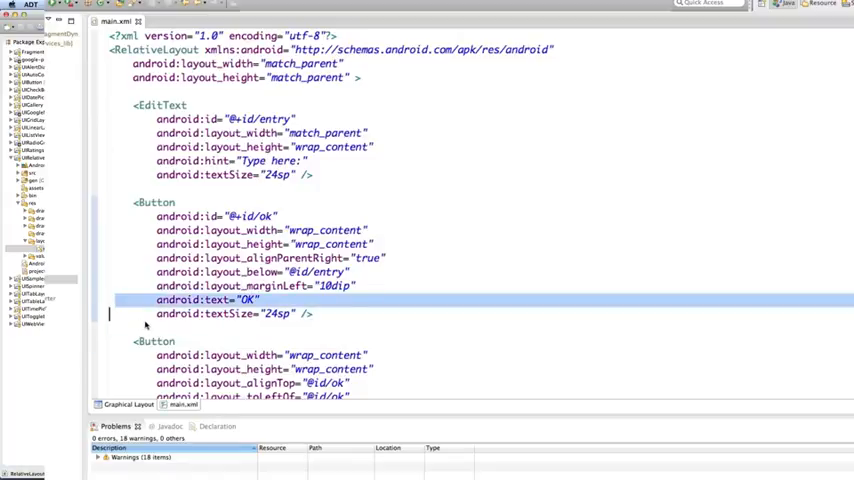
scroll(down, 3)
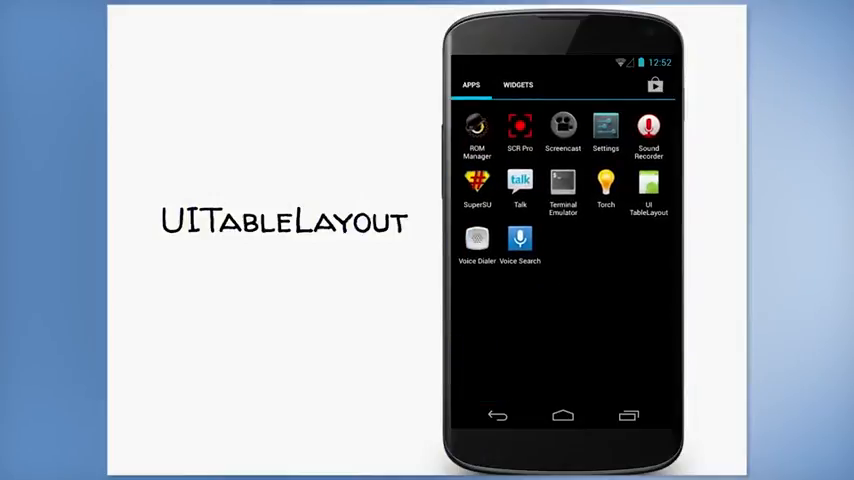
Launch the UI TableLayout demo app from the phone's app drawer
click(648, 185)
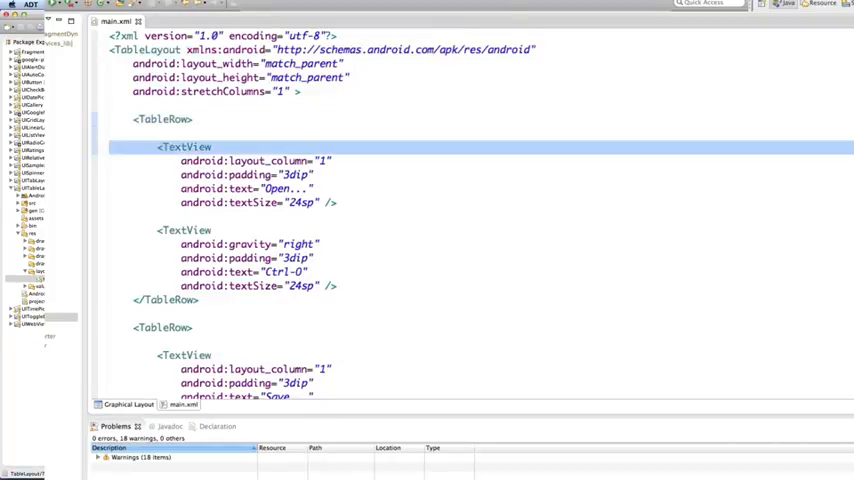
Open UITableLayout's main.xml showing the TableLayout with TableRows of TextViews
click(185, 230)
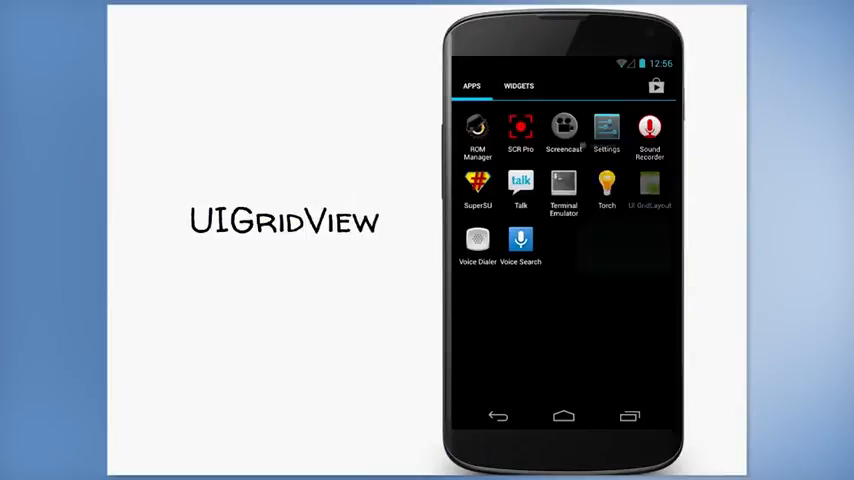
Launch the UI GridLayout demo app from the phone's app drawer
click(639, 190)
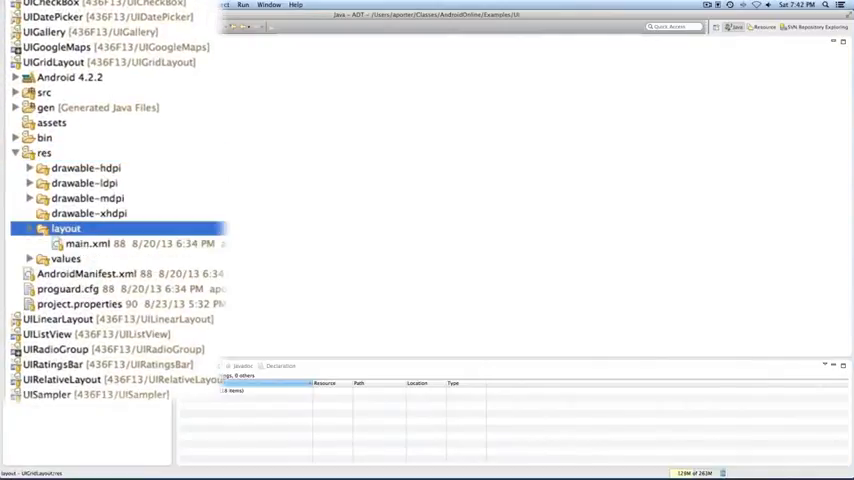
Open UIGridLayout's main.xml showing the GridView with numColumns set to auto_fit
click(81, 243)
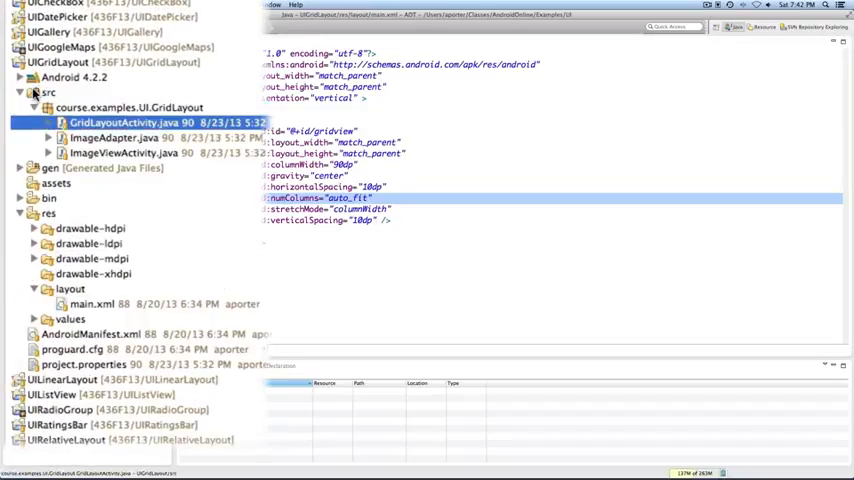
Open GridLayoutActivity.java and highlight the GridView adapter setup code
double_click(130, 120)
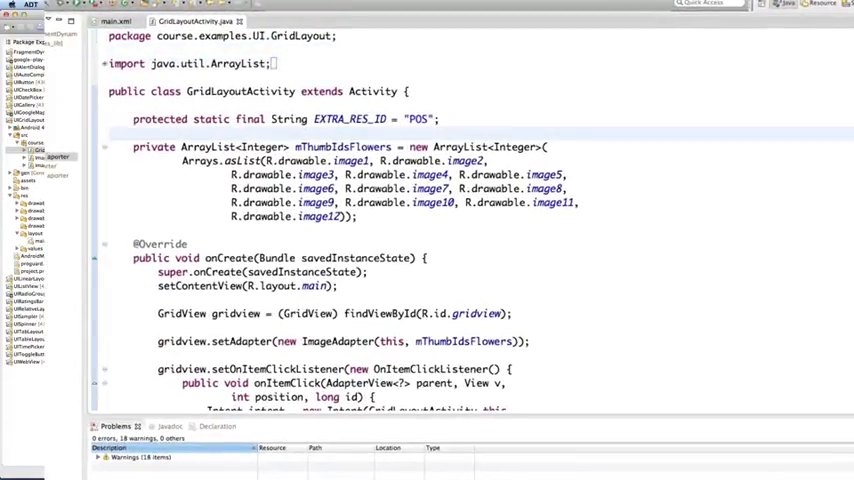
drag(132, 147, 357, 216)
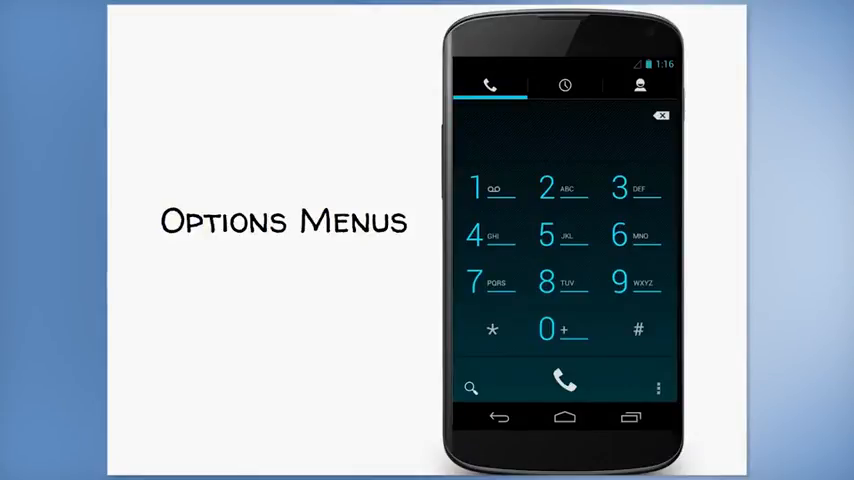
Switch the Phone app to the Contacts tab and open its overflow menu
click(639, 83)
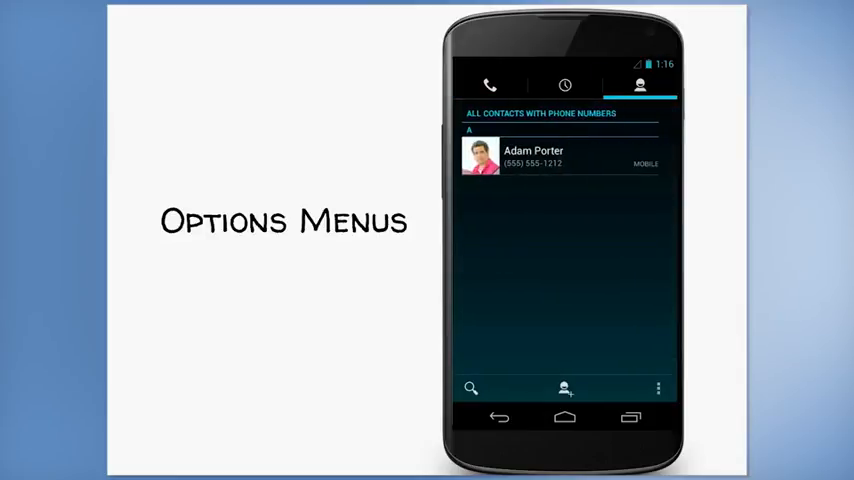
click(660, 388)
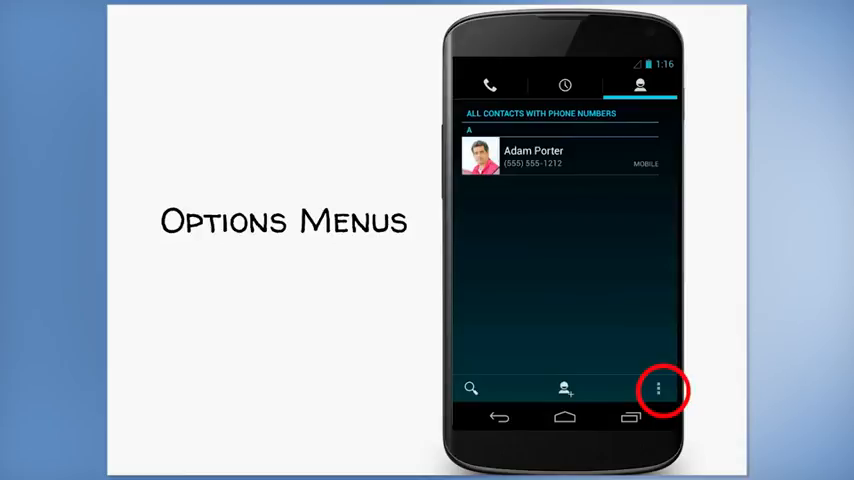
click(658, 388)
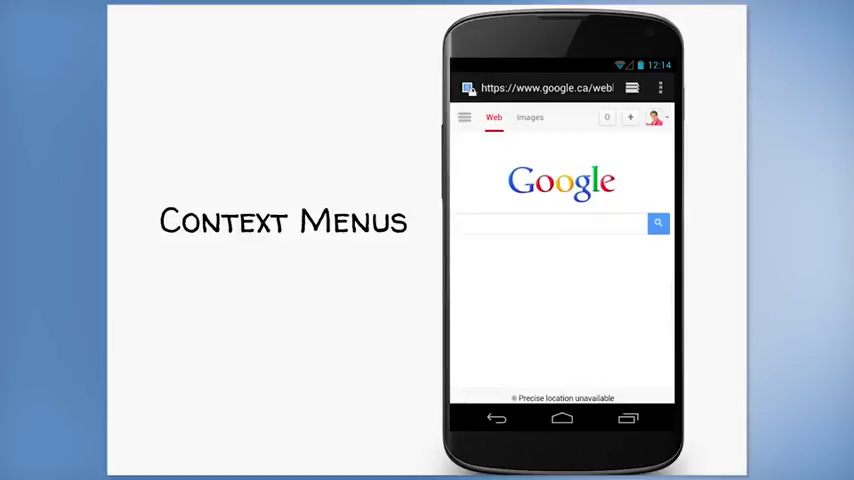
Expand last month's browsing history and bring up actions for the Gapps - CyanogenMod entry
click(661, 88)
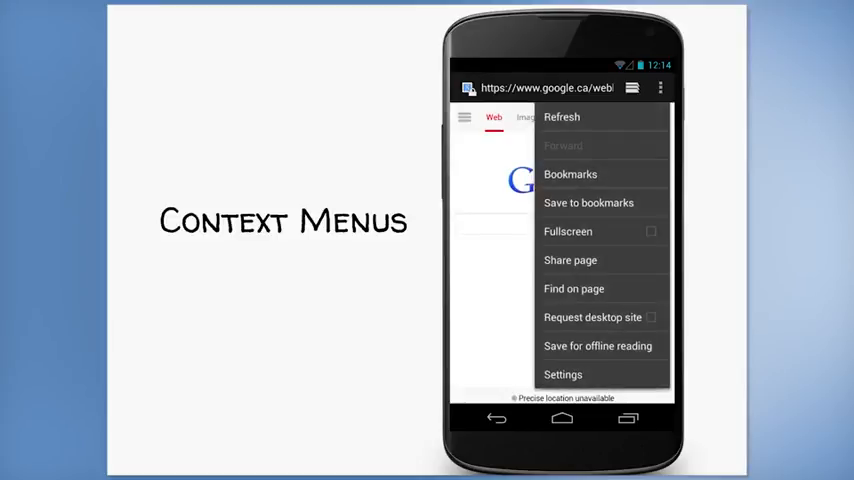
click(571, 174)
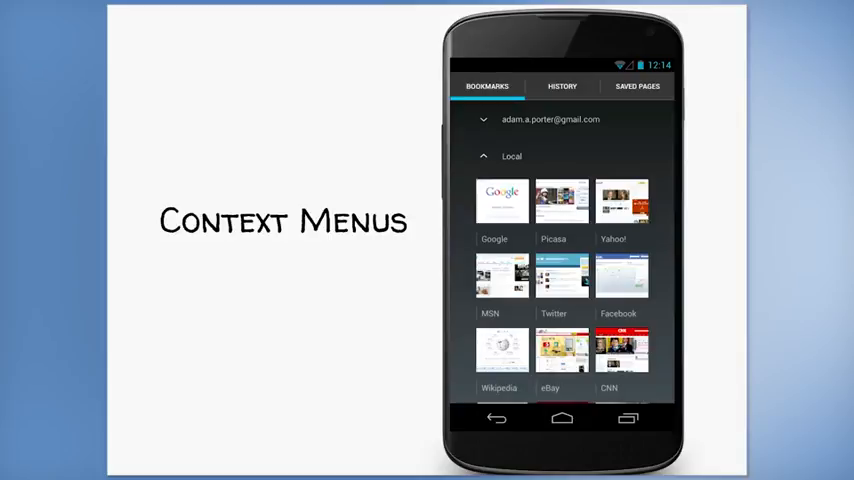
click(562, 87)
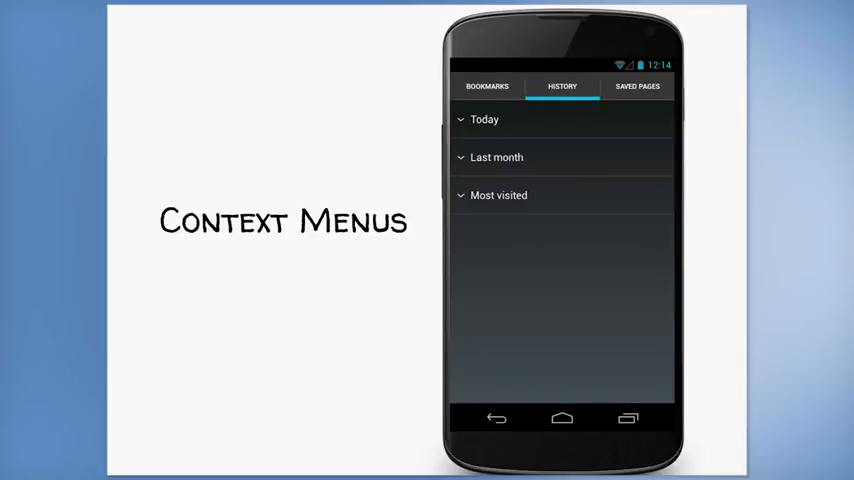
click(495, 157)
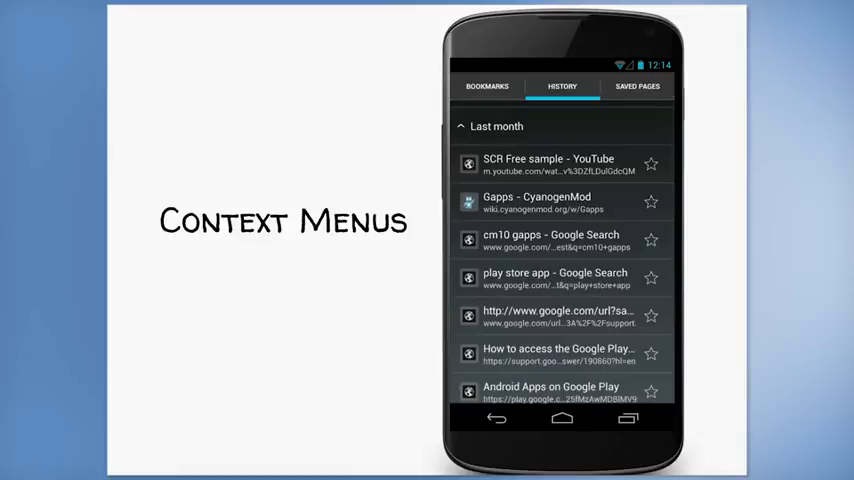
click(578, 210)
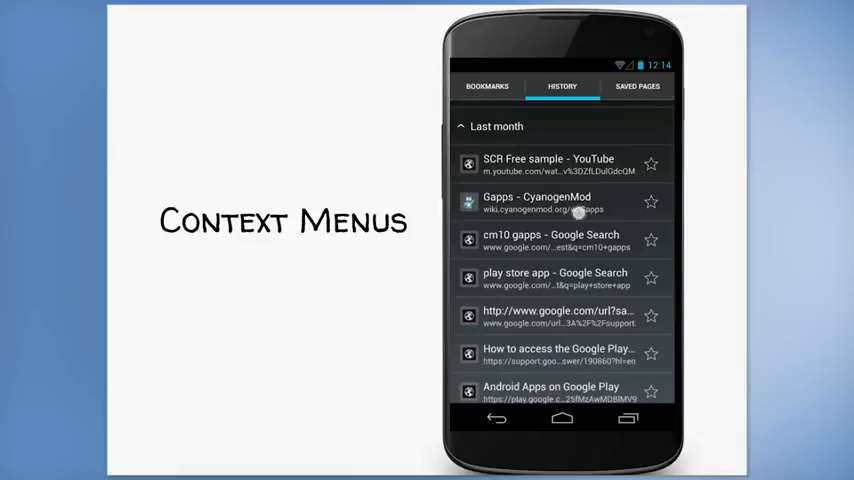
click(558, 201)
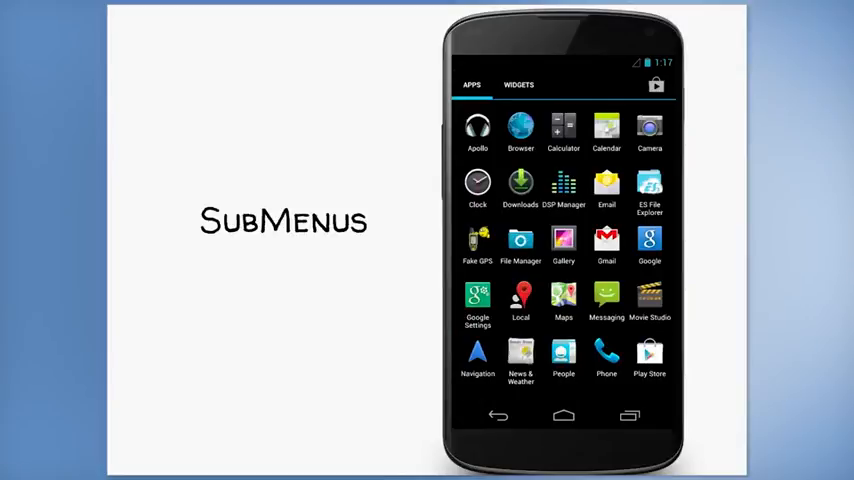
Launch Gallery, open the statue photo in Download, and show its overflow action menu
click(563, 240)
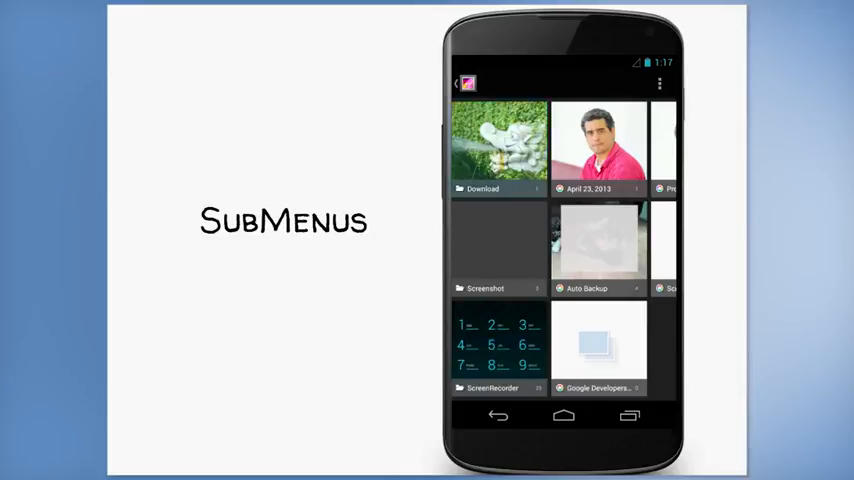
click(496, 143)
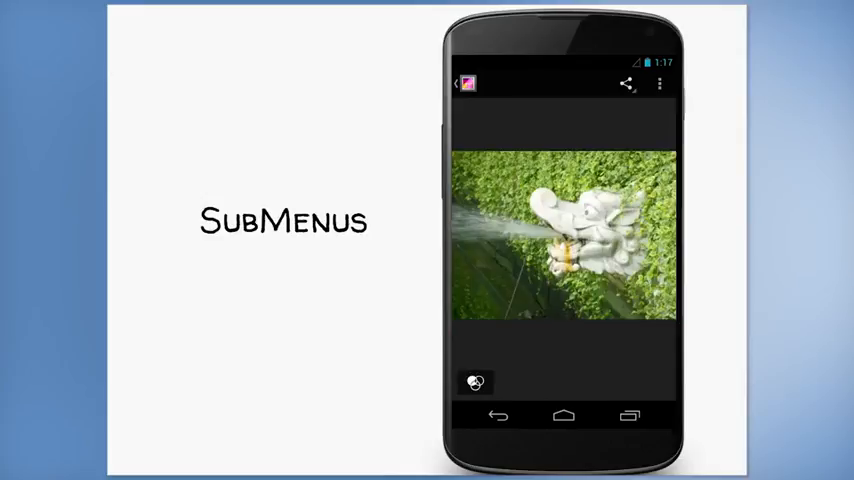
click(661, 82)
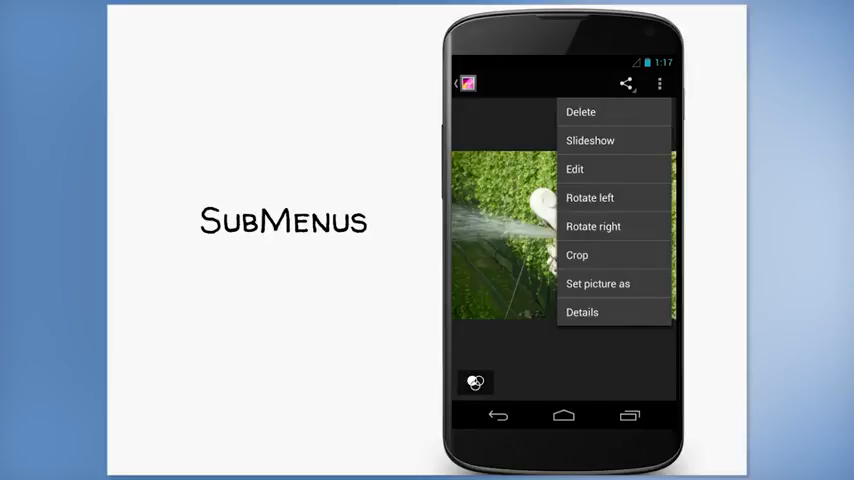
click(581, 111)
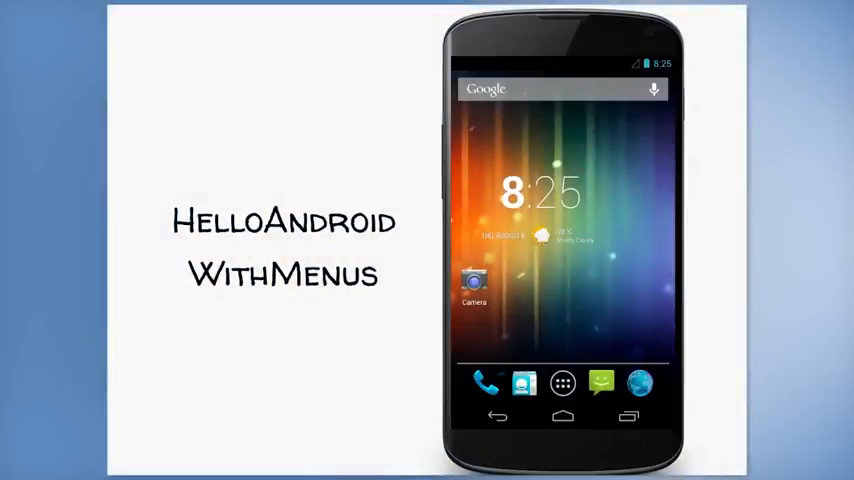
click(564, 383)
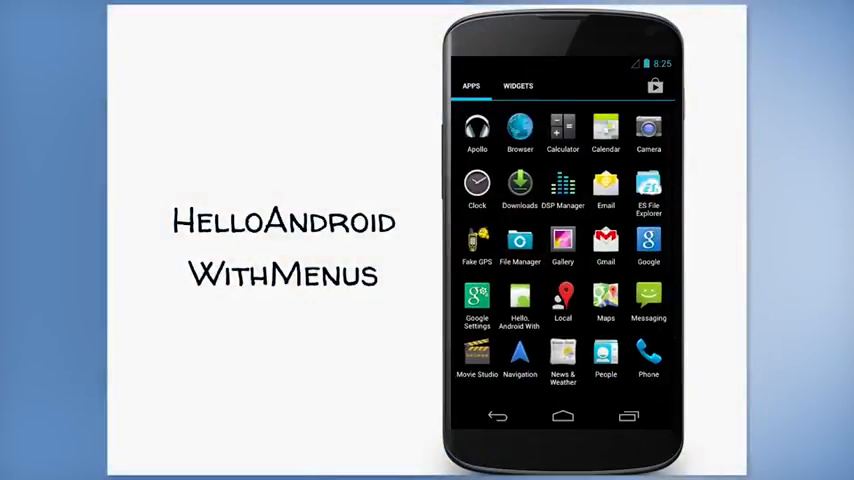
click(520, 300)
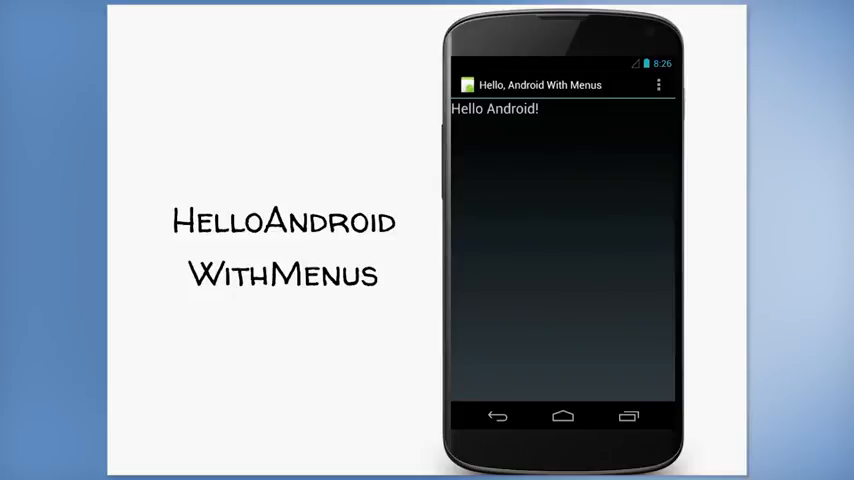
click(657, 83)
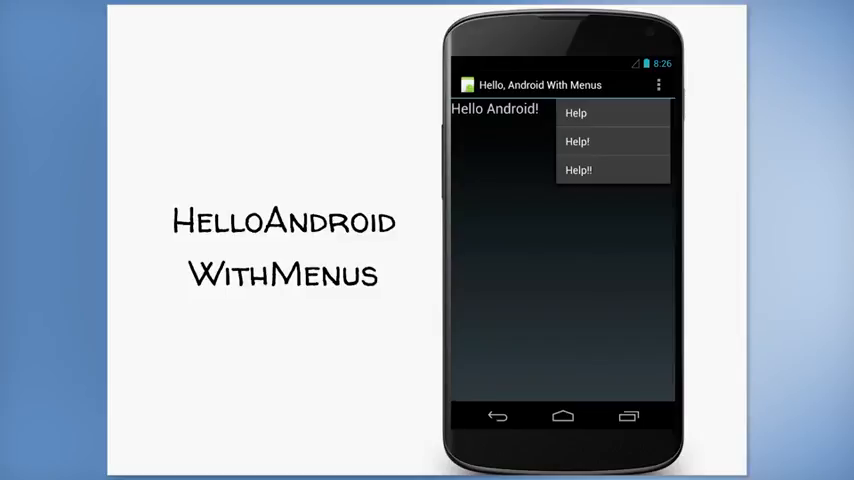
click(578, 112)
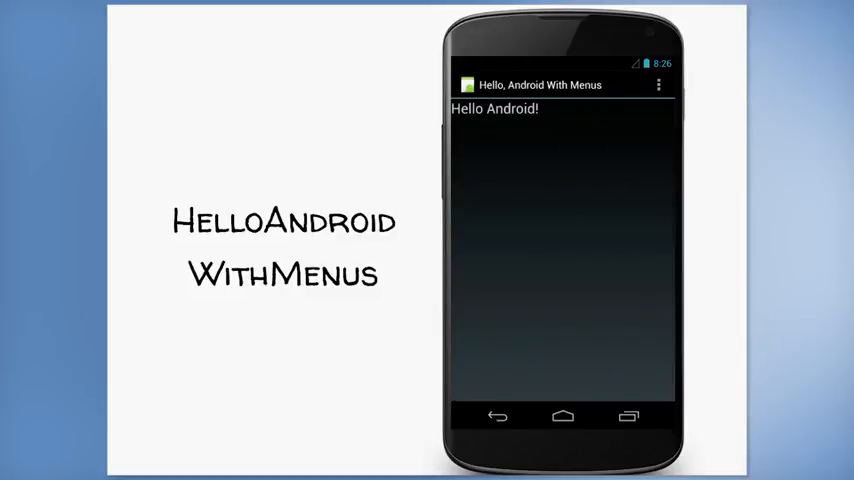
click(654, 82)
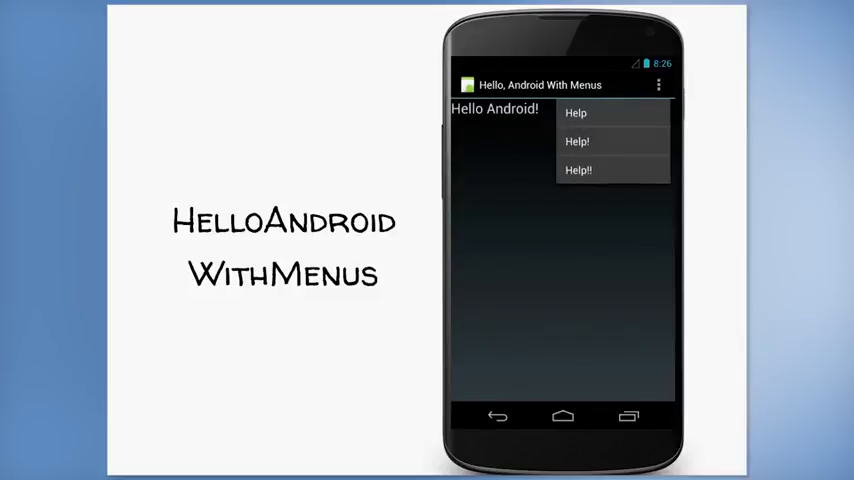
click(578, 169)
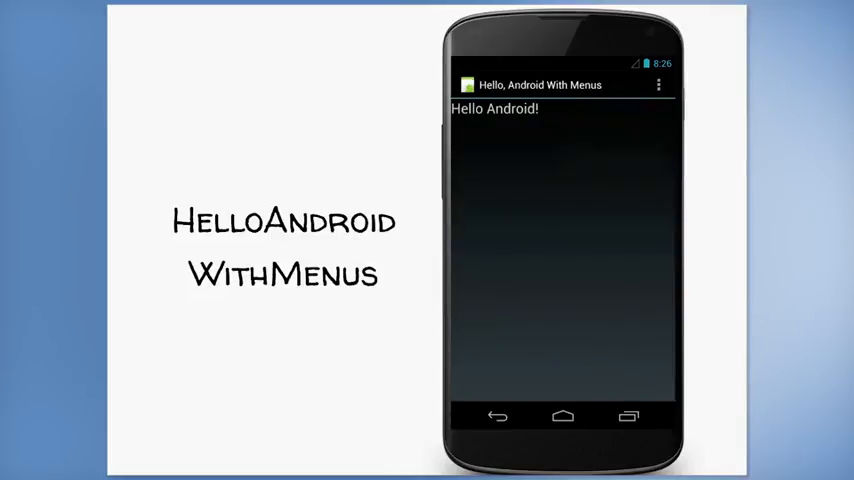
click(658, 82)
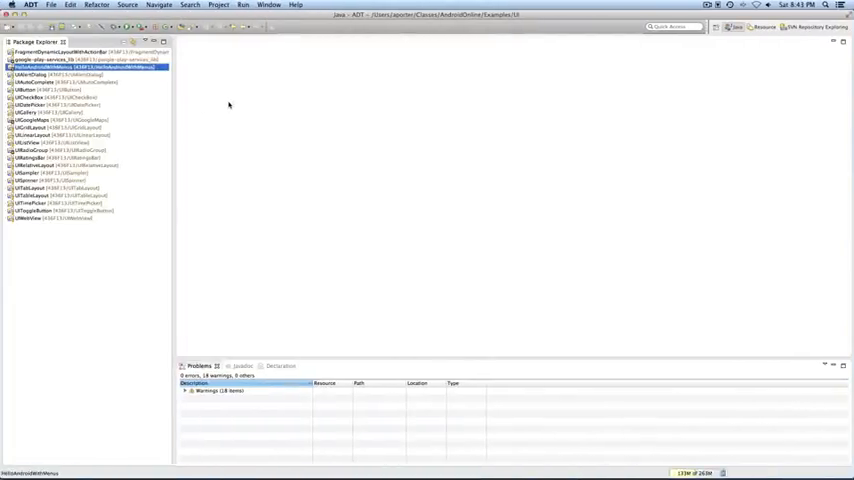
Expand HelloAndroidWithMenus > src and open HelloAndroidWithMenuActivity.java in the editor
click(12, 65)
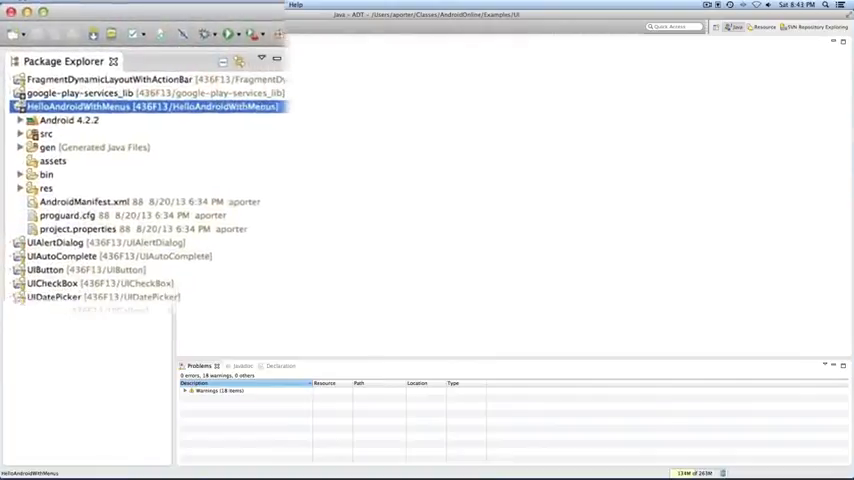
click(28, 133)
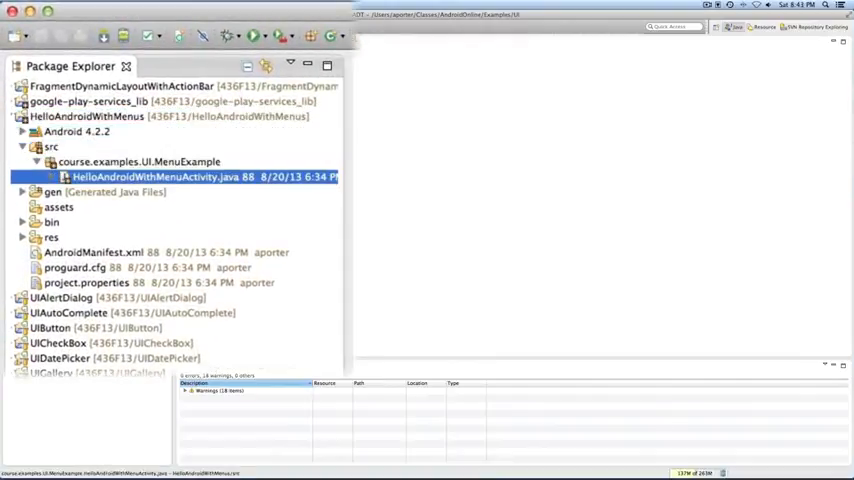
double_click(150, 176)
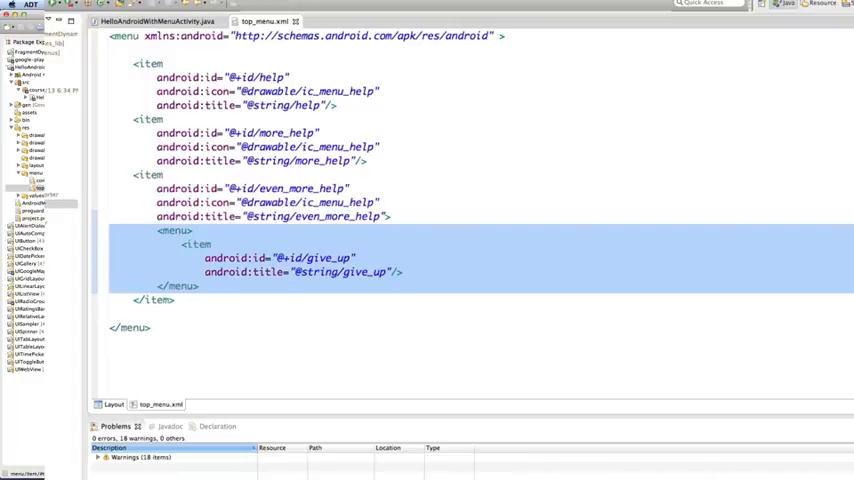
Return from top_menu.xml to the HelloAndroidWithMenuActivity.java editor tab
click(148, 30)
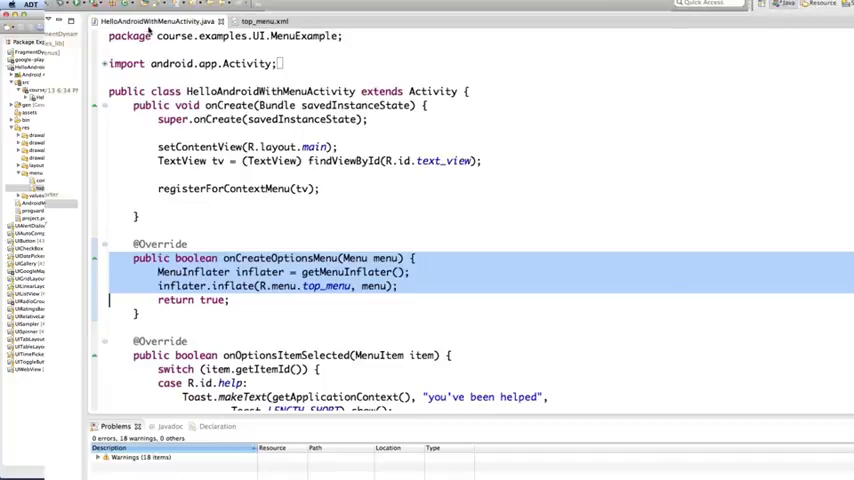
Scroll the Java source down to onOptionsItemSelected and its help-case switch
scroll(down, 3)
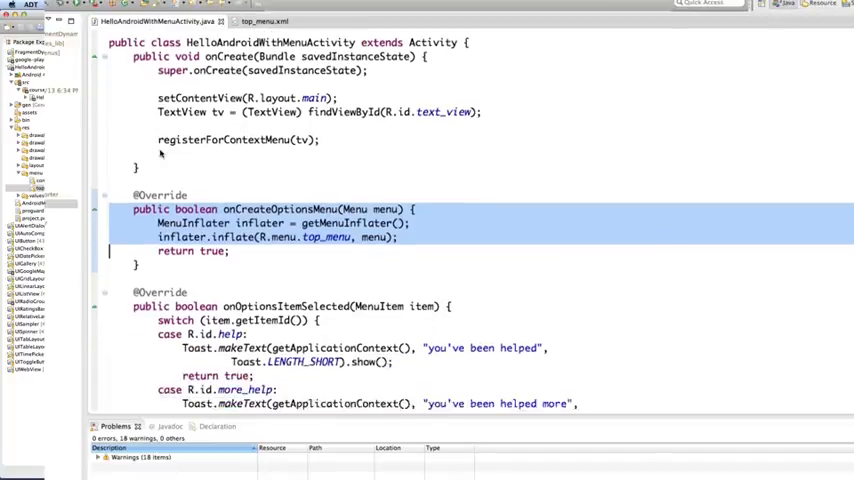
scroll(down, 3)
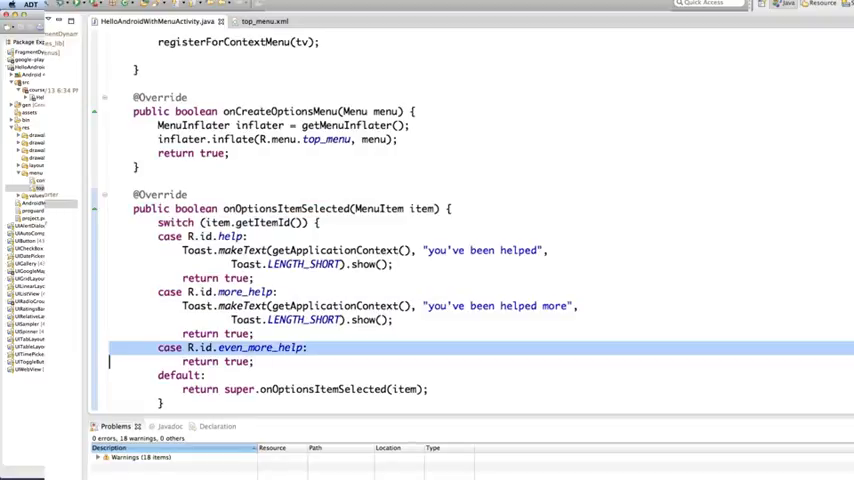
Scroll past onCreateContextMenu and open res/menu/context_menu.xml from Package Explorer
scroll(down, 3)
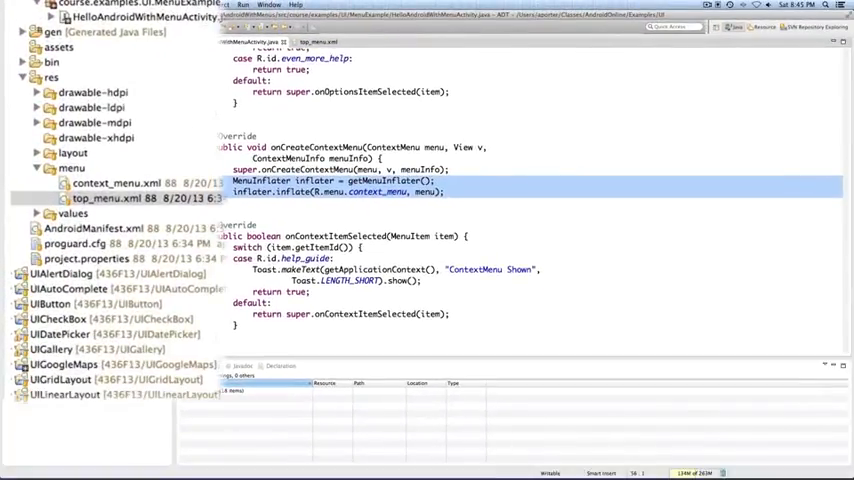
mouse_move(77, 183)
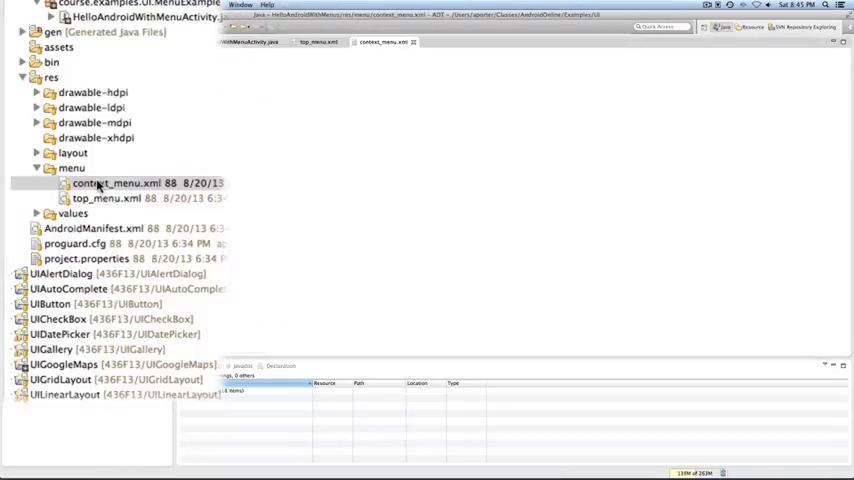
double_click(108, 184)
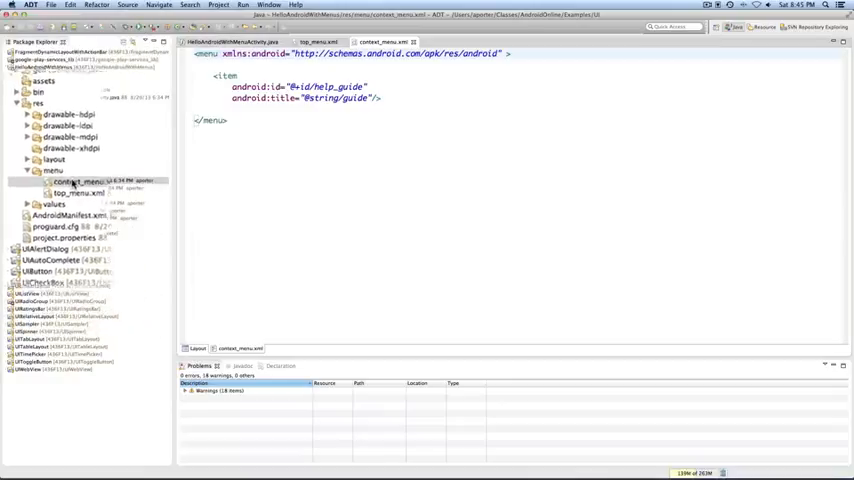